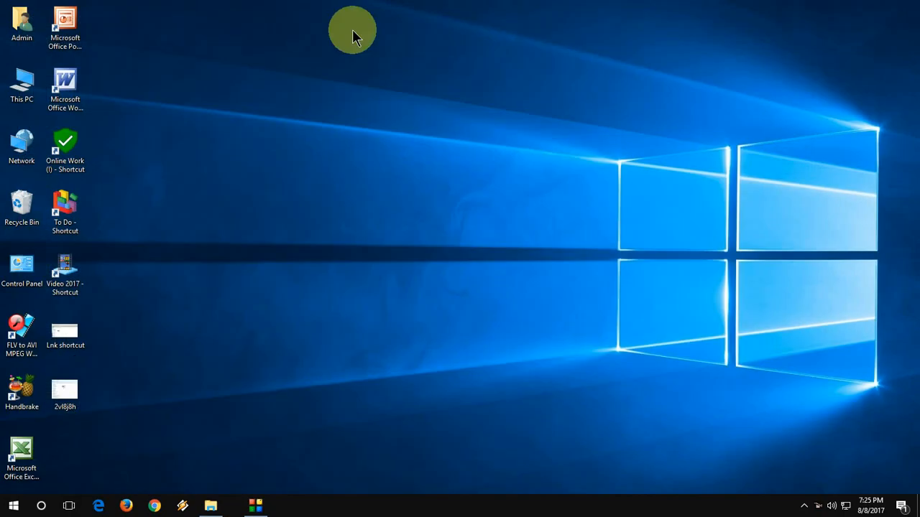
Open This PC from the desktop to list all drives, including pen drive J:.
{"action": "double_click", "coordinate": [21, 80]}
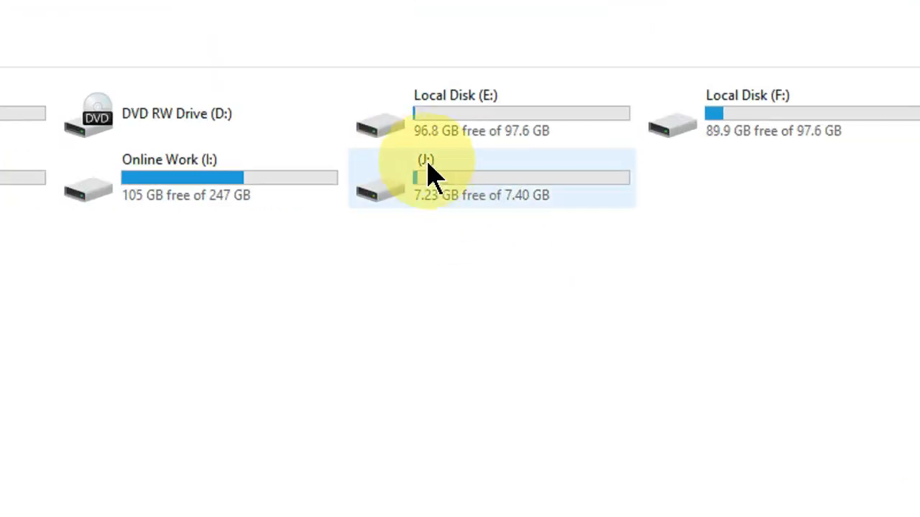
{"action": "mouse_move", "coordinate": [438, 175]}
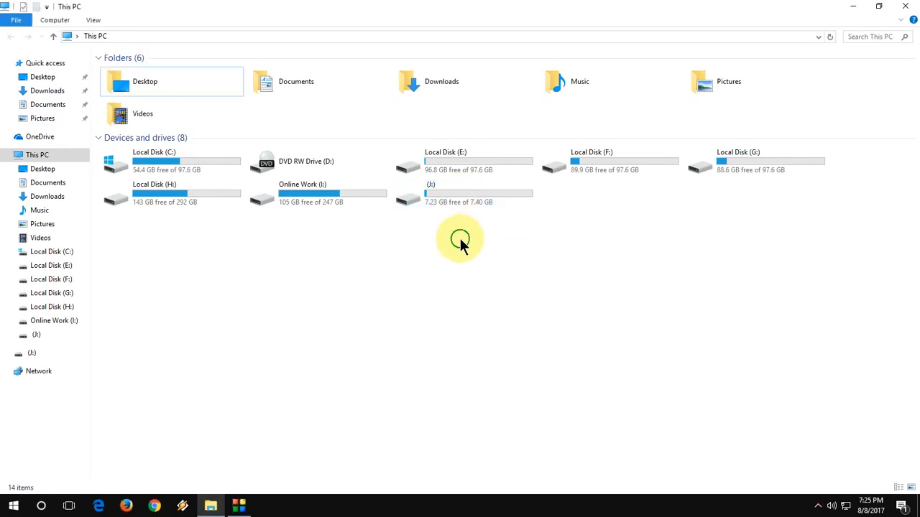
{"action": "mouse_move", "coordinate": [692, 13]}
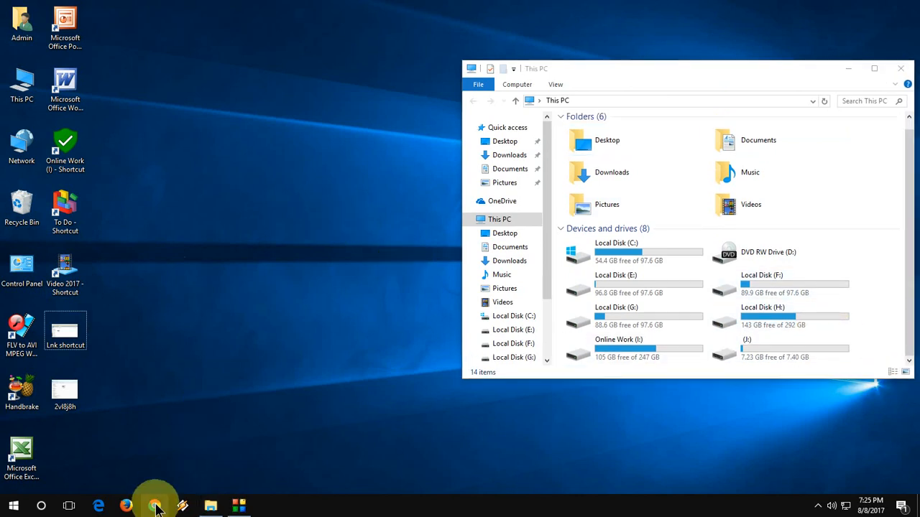
Launch Chrome and enter j:/ in the address bar to get the file:///J:/ suggestion.
{"action": "left_click", "coordinate": [155, 506]}
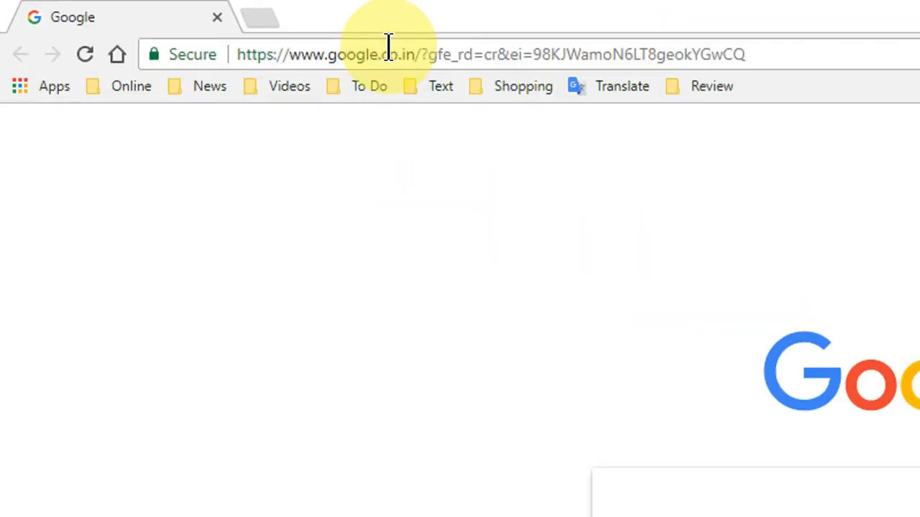
{"action": "left_click", "coordinate": [388, 55]}
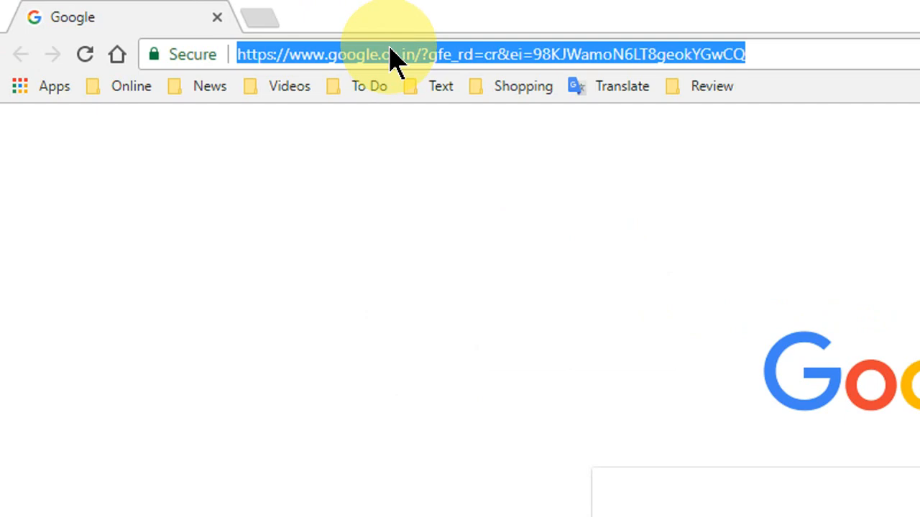
{"action": "type", "text": "j:"}
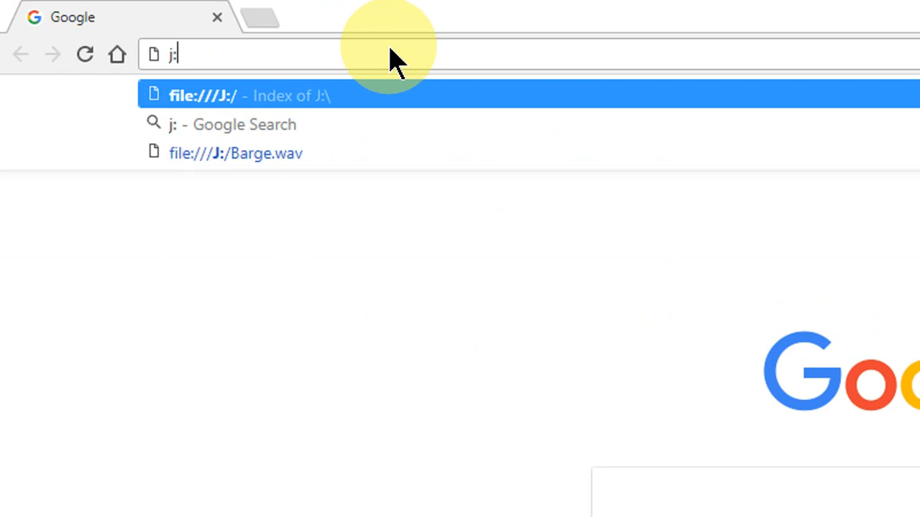
{"action": "type", "text": "///J:/"}
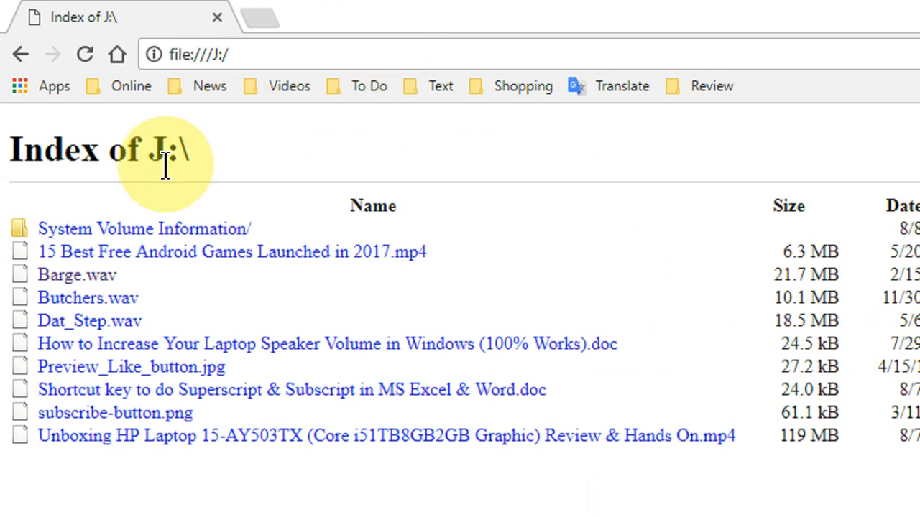
{"action": "mouse_move", "coordinate": [170, 241]}
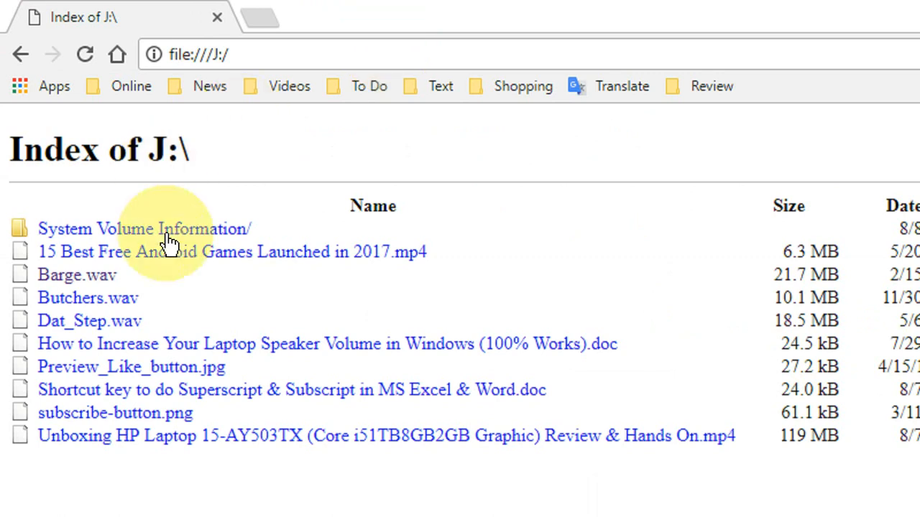
{"action": "mouse_move", "coordinate": [118, 375]}
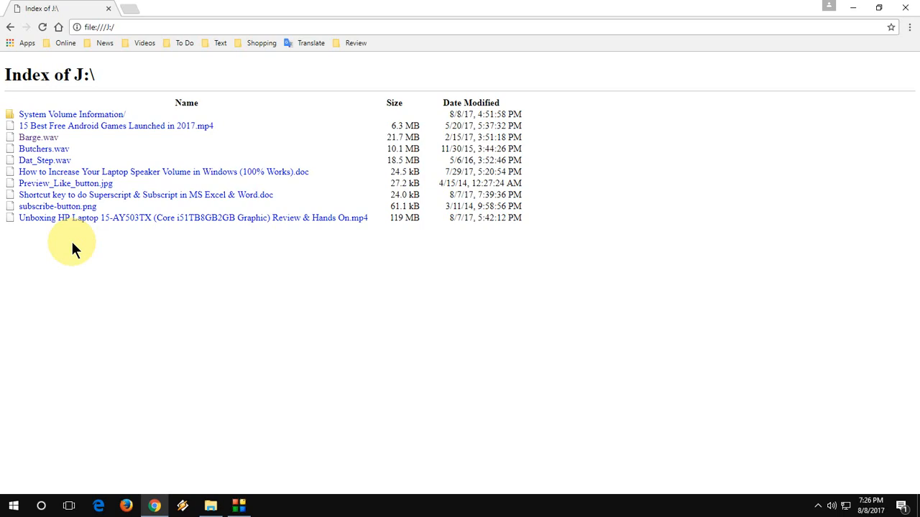
{"action": "mouse_move", "coordinate": [600, 7]}
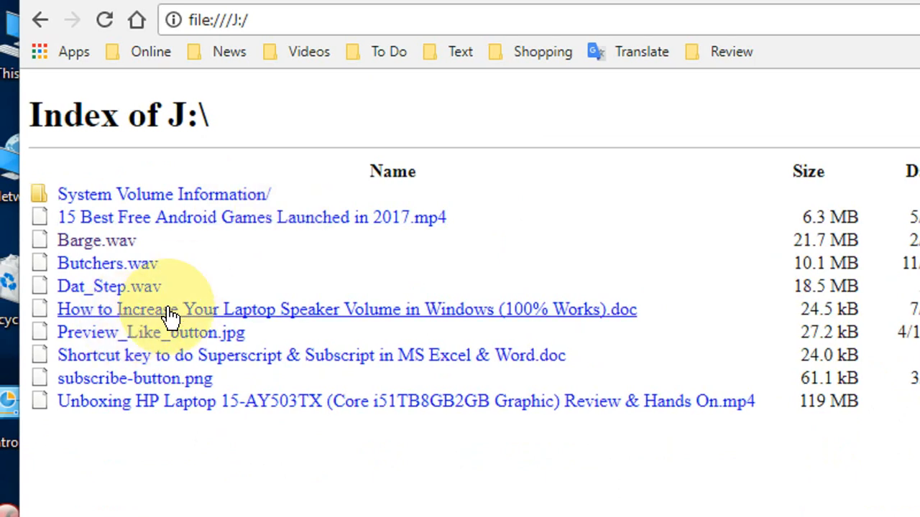
Save the speaker volume .doc link from J: to the Desktop via Save link as.
{"action": "right_click", "coordinate": [173, 309]}
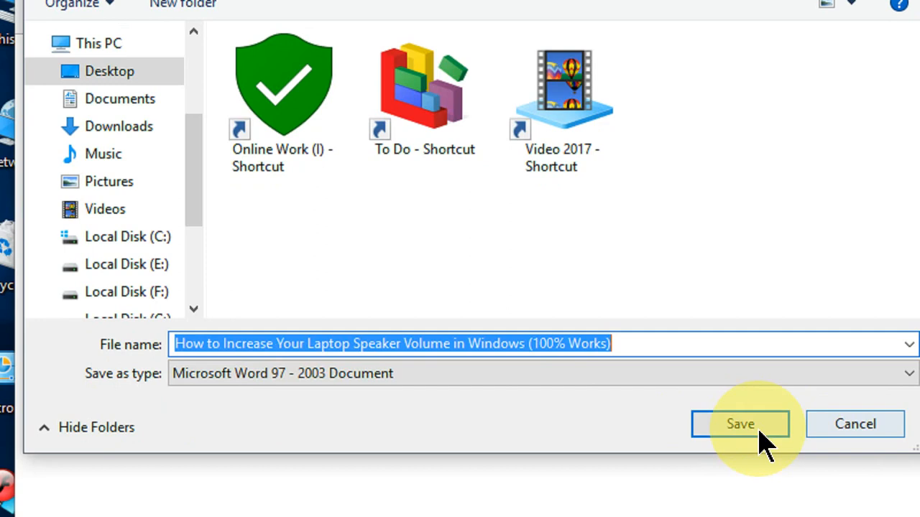
{"action": "left_click", "coordinate": [740, 424]}
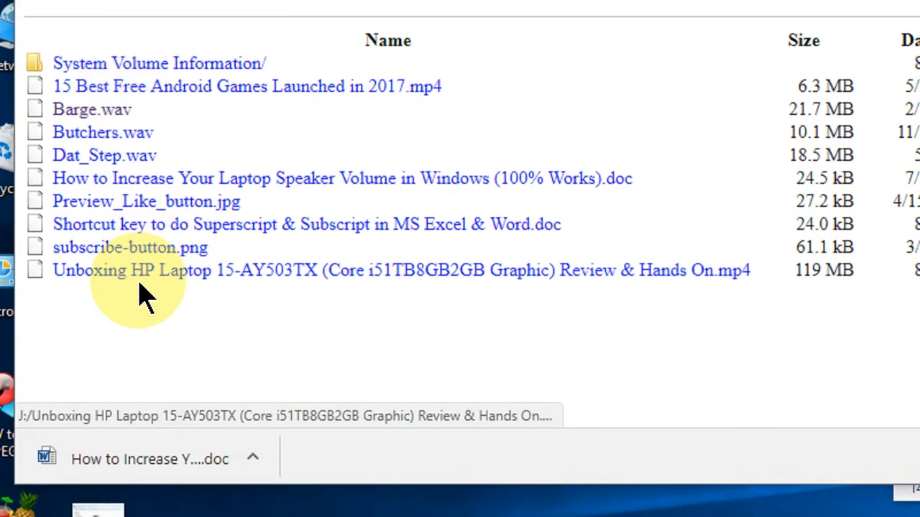
{"action": "right_click", "coordinate": [143, 270]}
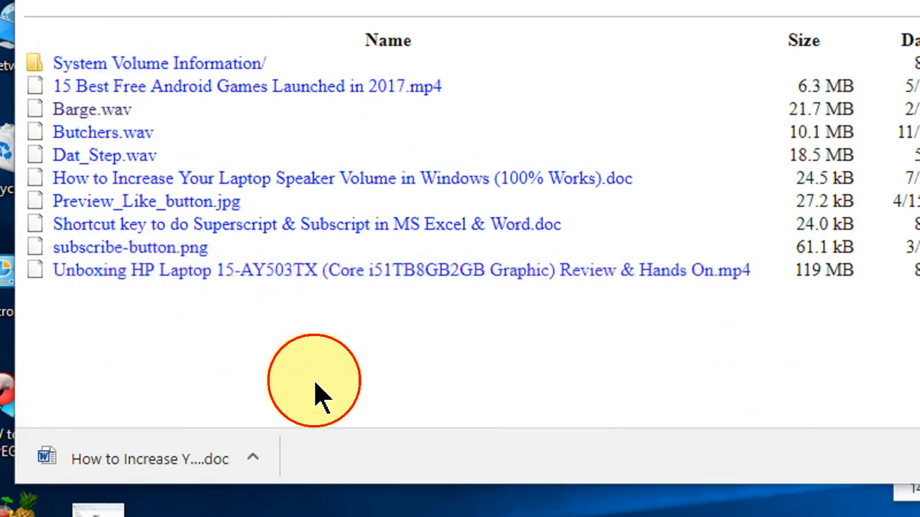
{"action": "mouse_move", "coordinate": [682, 333]}
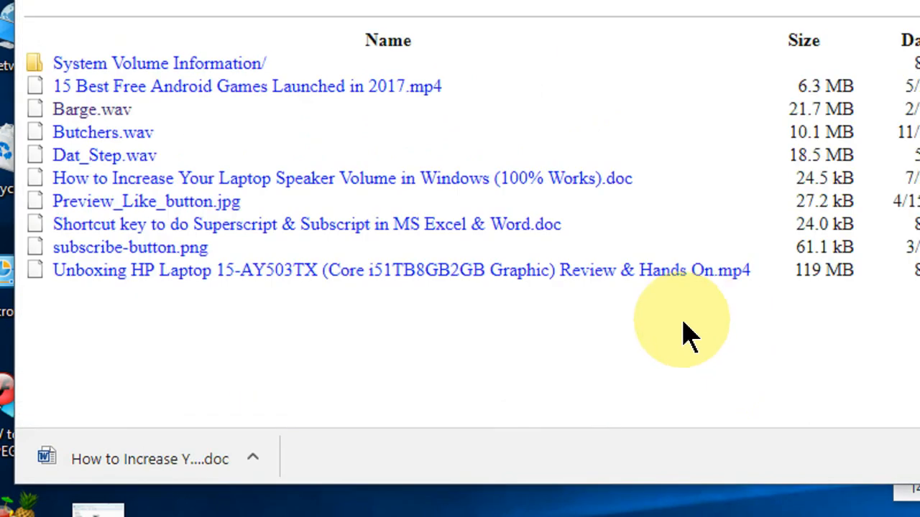